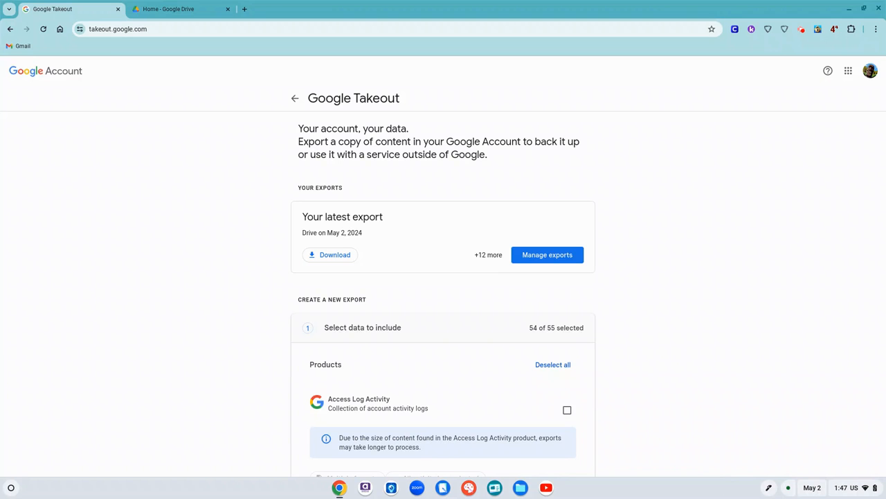
Step: Deselect all products and tick only Drive, leaving 1 of 55 selected
{"action": "left_click_drag", "start_coordinate": [42, 401], "coordinate": [128, 391]}
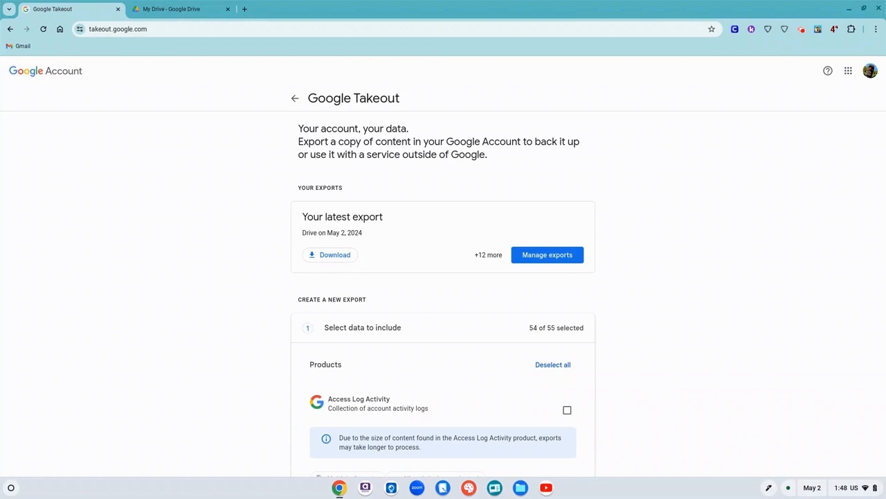
{"action": "scroll", "scroll_direction": "down", "scroll_amount": 3}
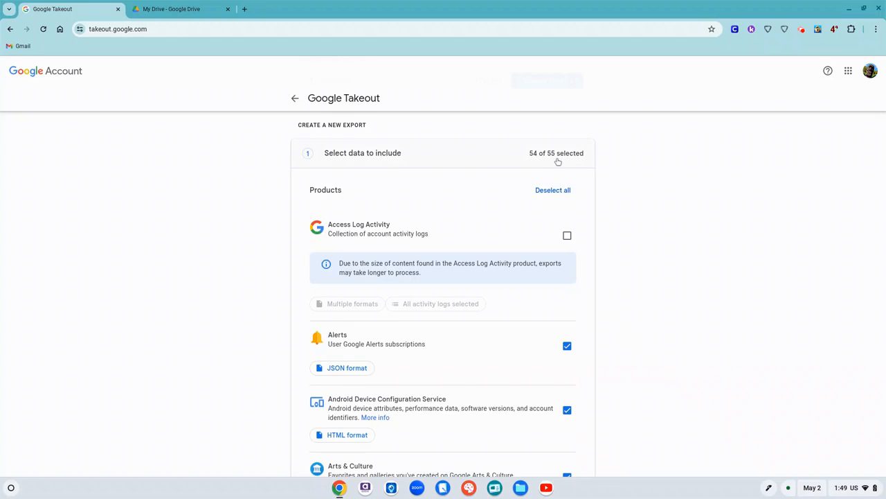
{"action": "scroll", "scroll_direction": "down", "scroll_amount": 3}
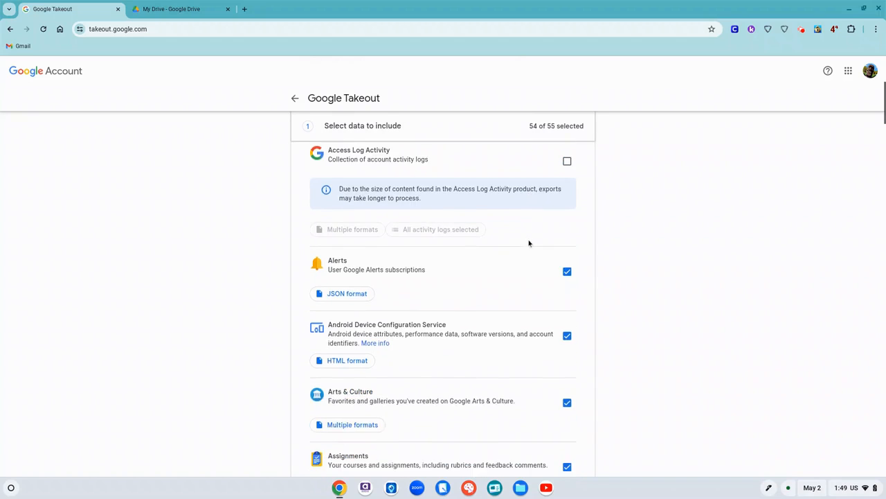
{"action": "scroll", "scroll_direction": "down", "scroll_amount": 3}
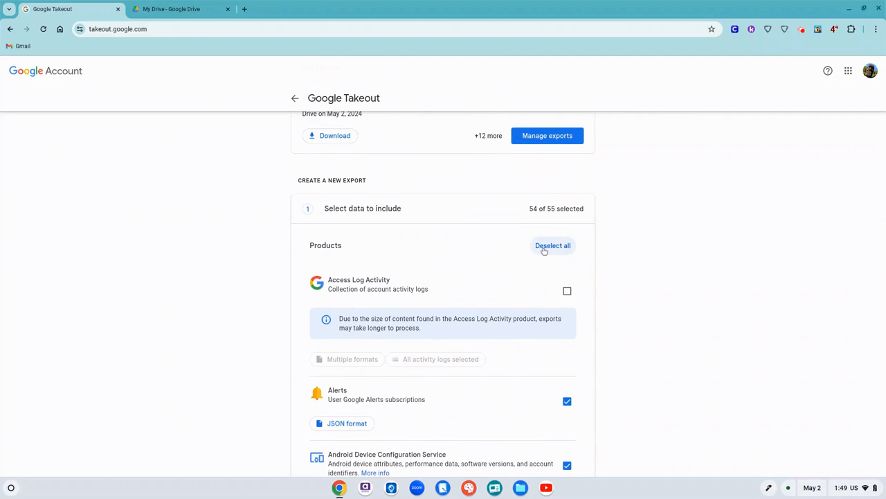
{"action": "mouse_move", "coordinate": [545, 251]}
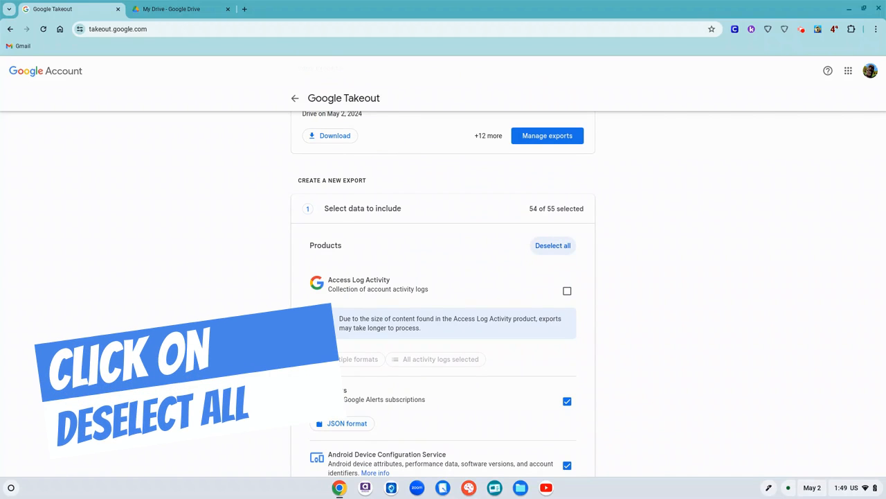
{"action": "left_click", "coordinate": [553, 245]}
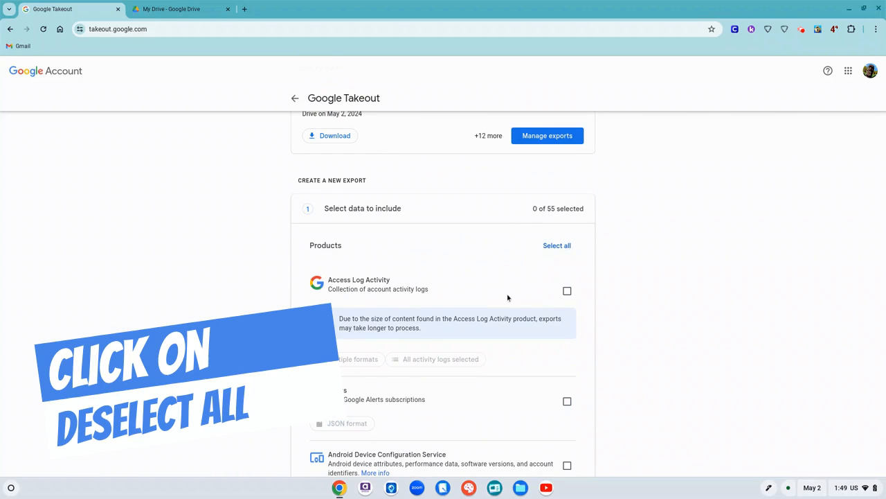
{"action": "scroll", "scroll_direction": "down", "scroll_amount": 3}
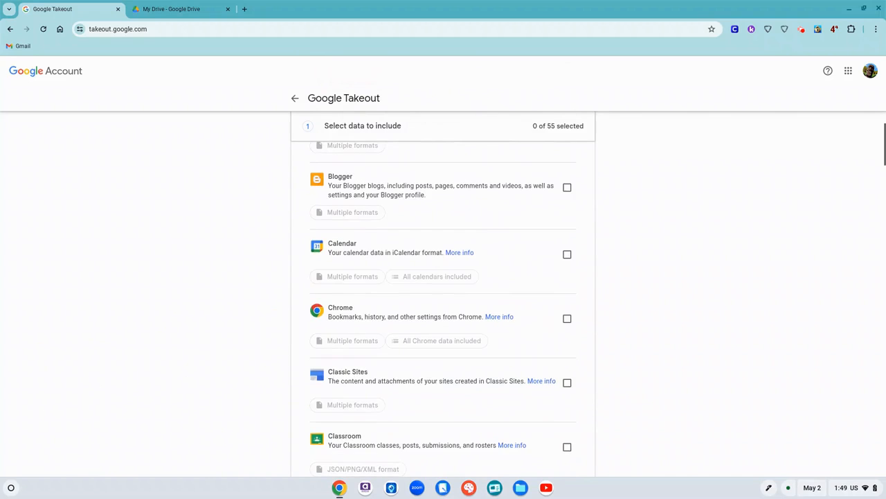
{"action": "scroll", "scroll_direction": "down", "scroll_amount": 3}
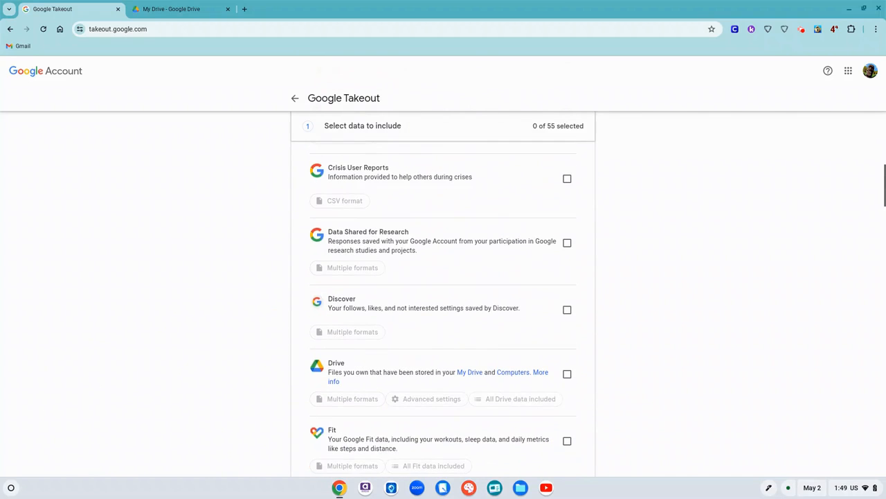
{"action": "scroll", "scroll_direction": "down", "scroll_amount": 3}
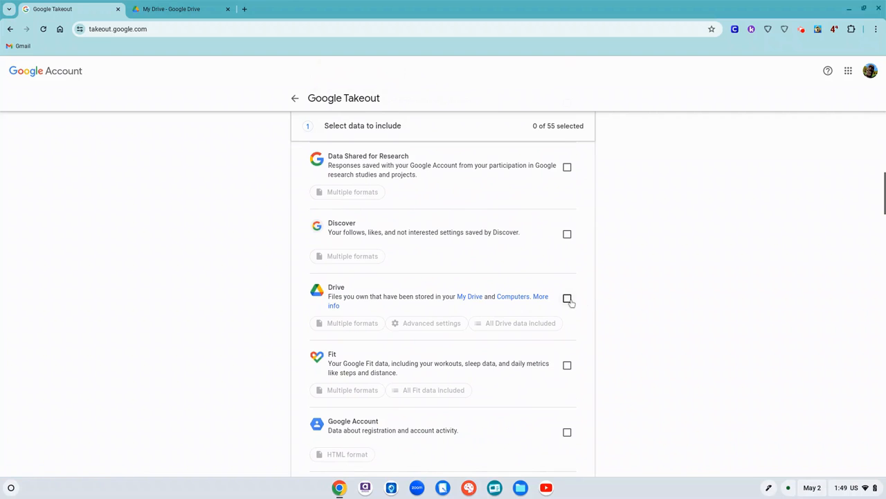
{"action": "left_click", "coordinate": [567, 298]}
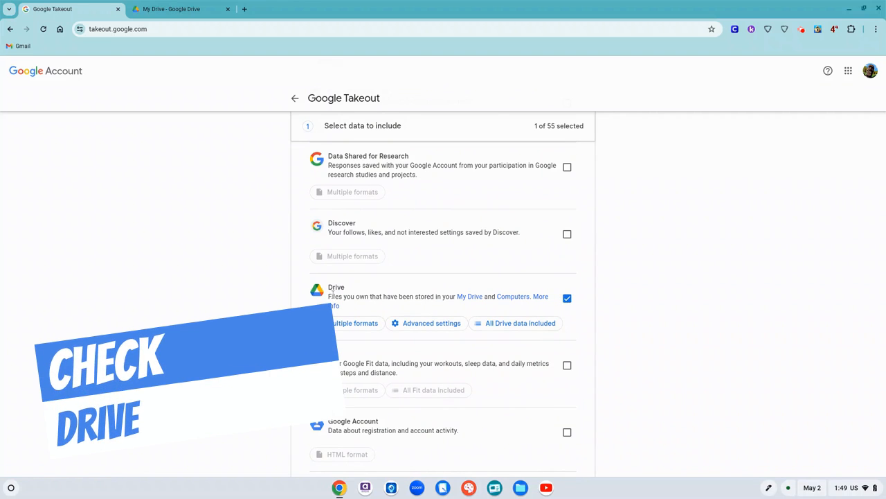
{"action": "scroll", "scroll_direction": "down", "scroll_amount": 3}
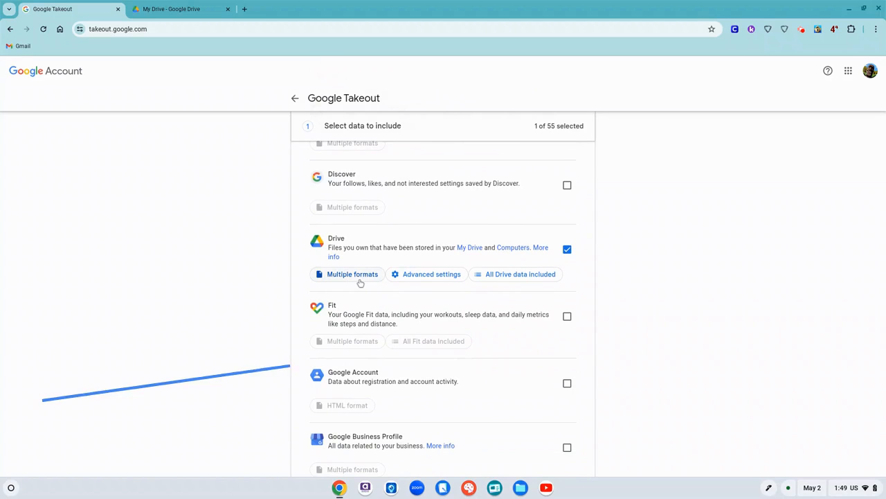
Step: Review Drive's export formats and keep DOCX, XLSX and PPTX
{"action": "left_click", "coordinate": [352, 273]}
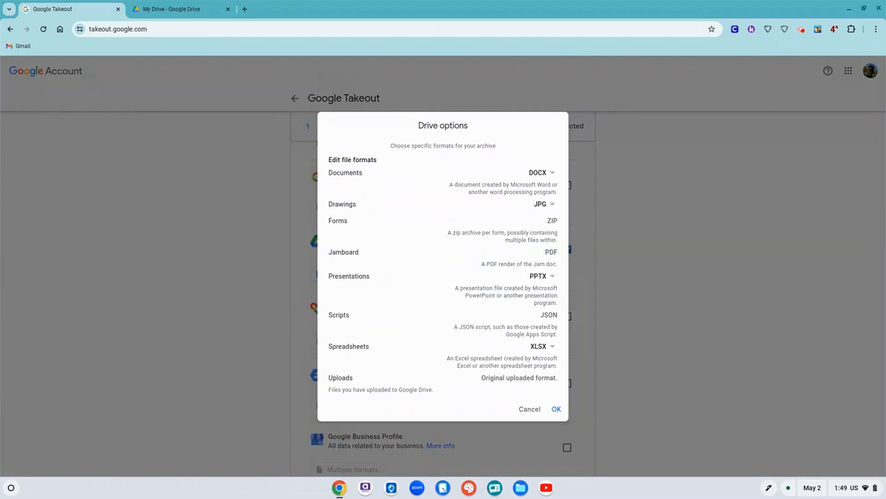
{"action": "mouse_move", "coordinate": [487, 159]}
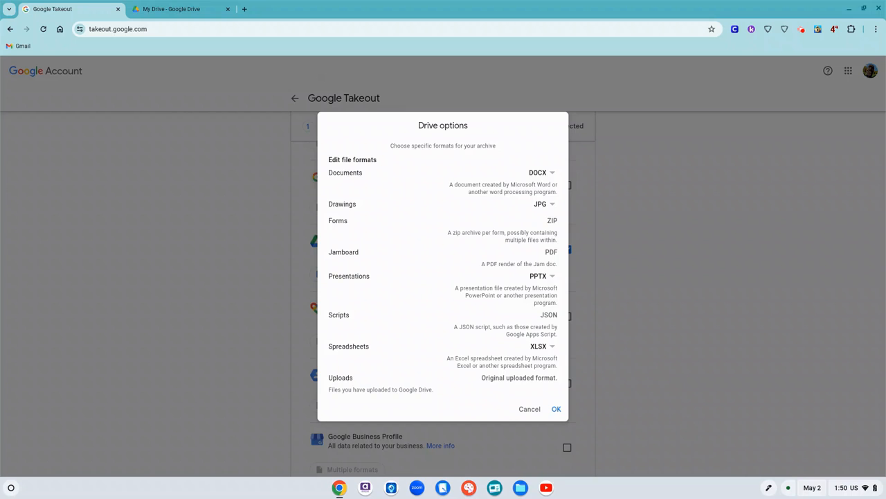
{"action": "mouse_move", "coordinate": [510, 202]}
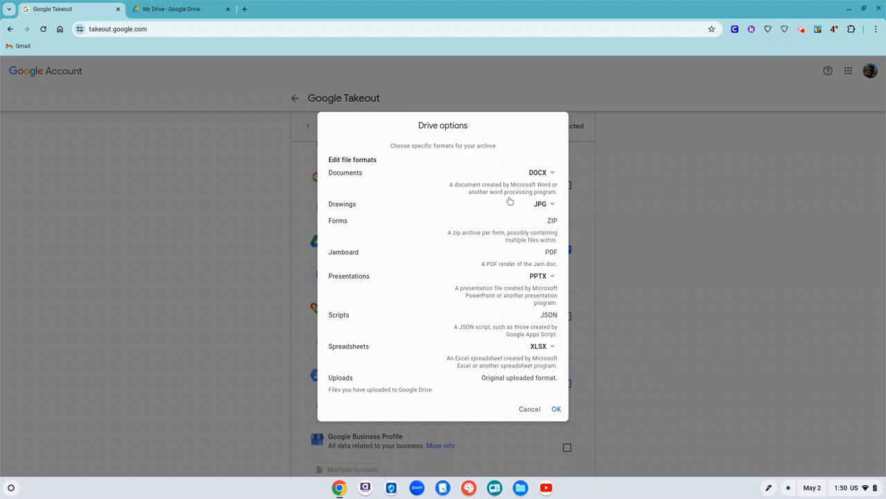
{"action": "mouse_move", "coordinate": [403, 206]}
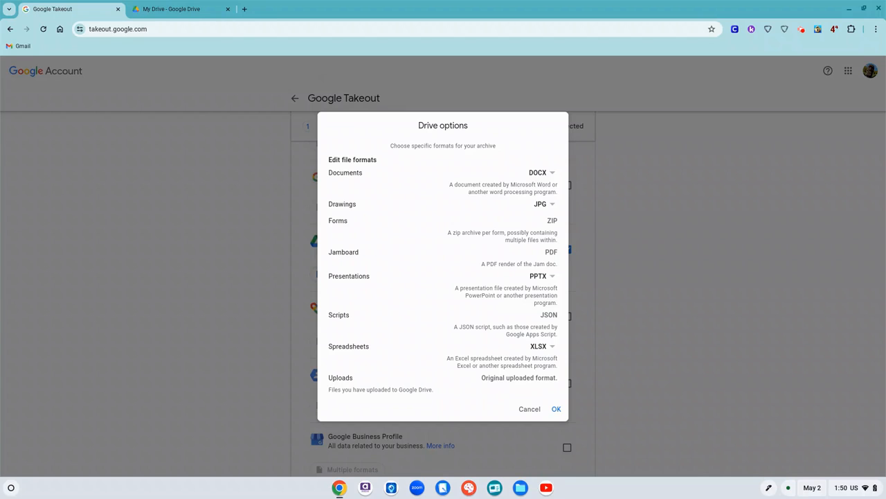
{"action": "mouse_move", "coordinate": [359, 206]}
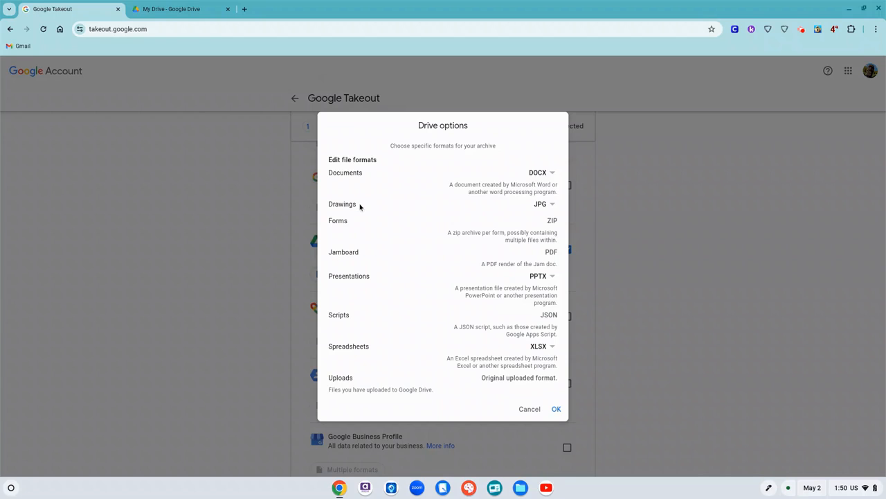
{"action": "mouse_move", "coordinate": [361, 225]}
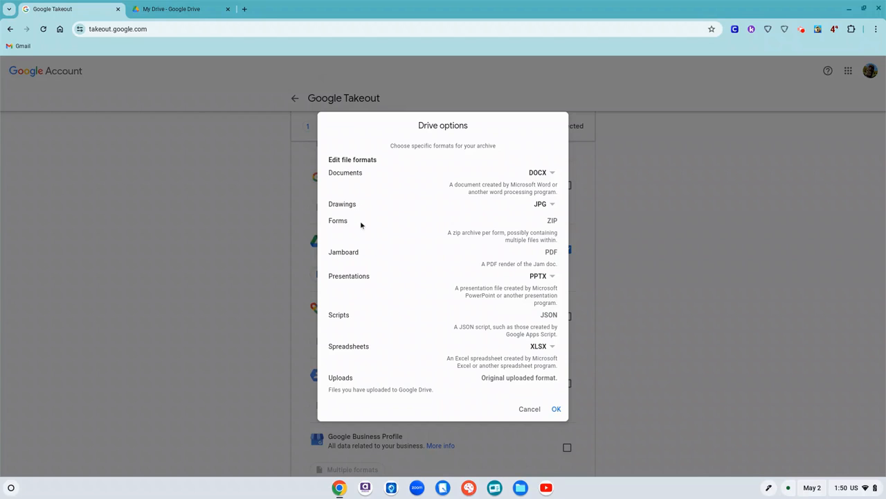
{"action": "mouse_move", "coordinate": [367, 258]}
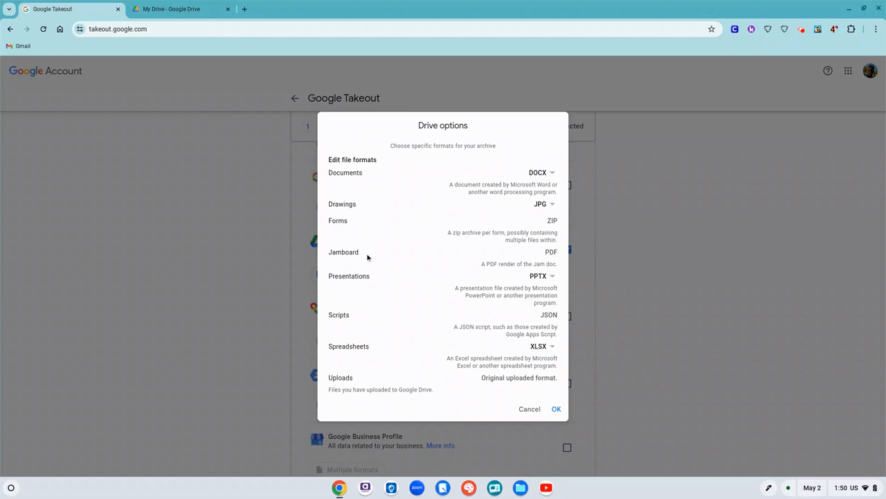
{"action": "mouse_move", "coordinate": [370, 277]}
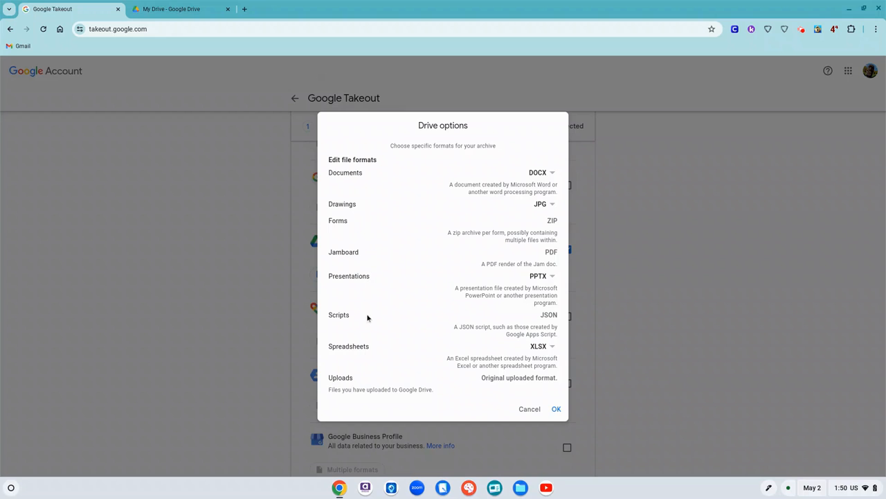
{"action": "mouse_move", "coordinate": [368, 345]}
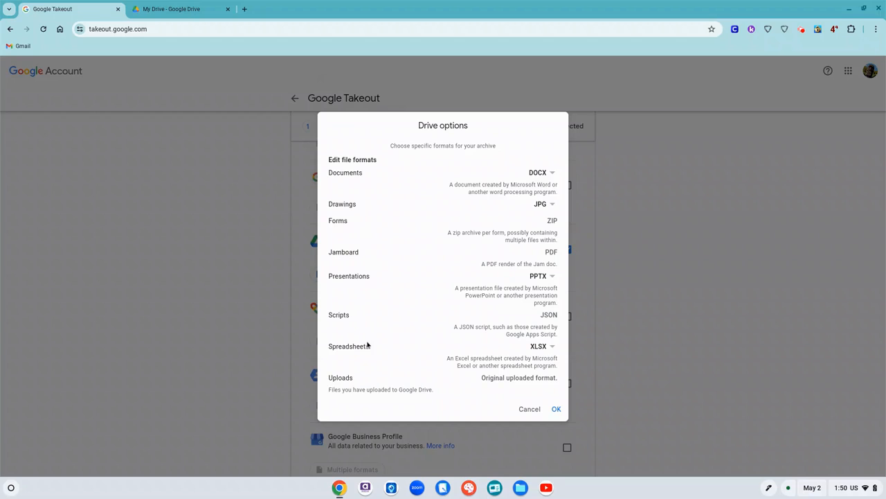
{"action": "mouse_move", "coordinate": [367, 346]}
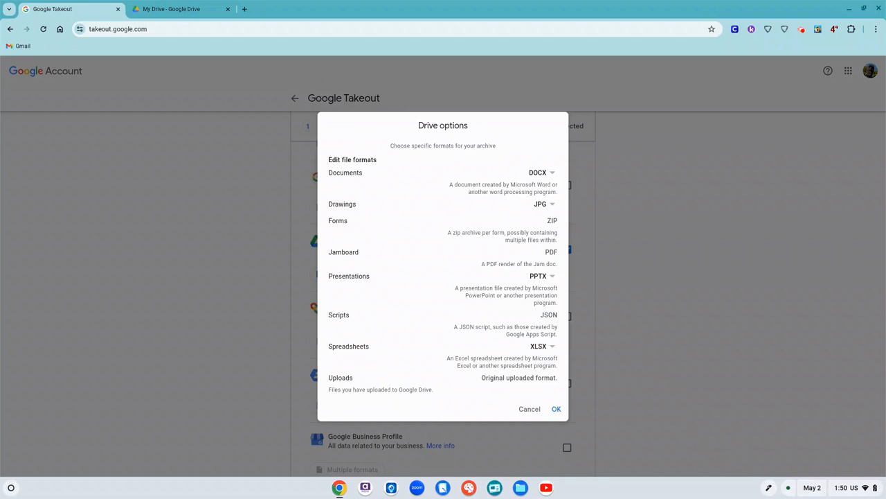
{"action": "mouse_move", "coordinate": [516, 388]}
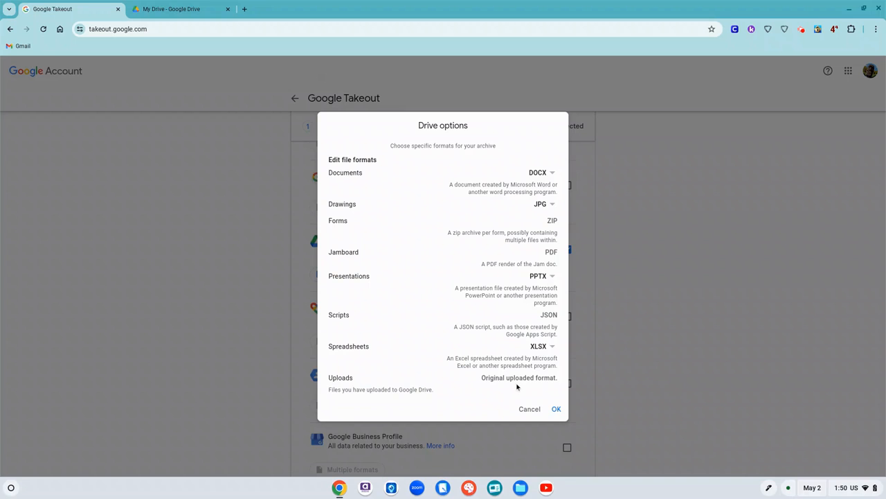
{"action": "left_click", "coordinate": [556, 409]}
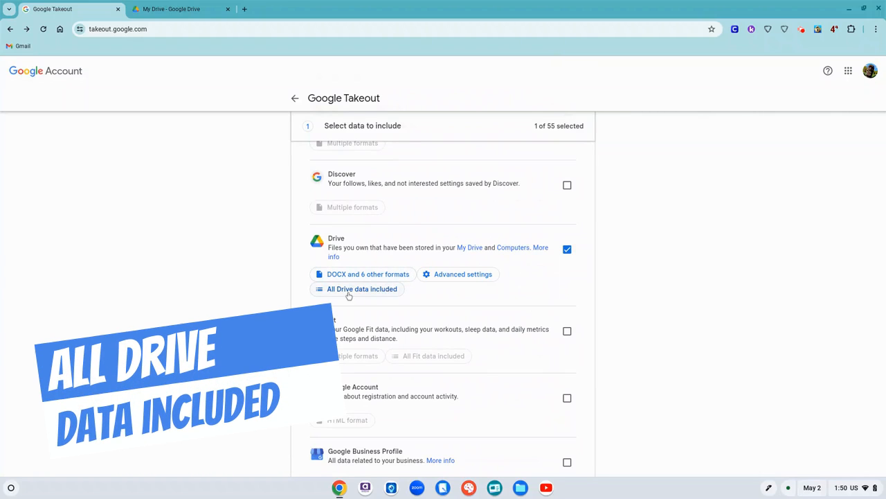
{"action": "mouse_move", "coordinate": [369, 296]}
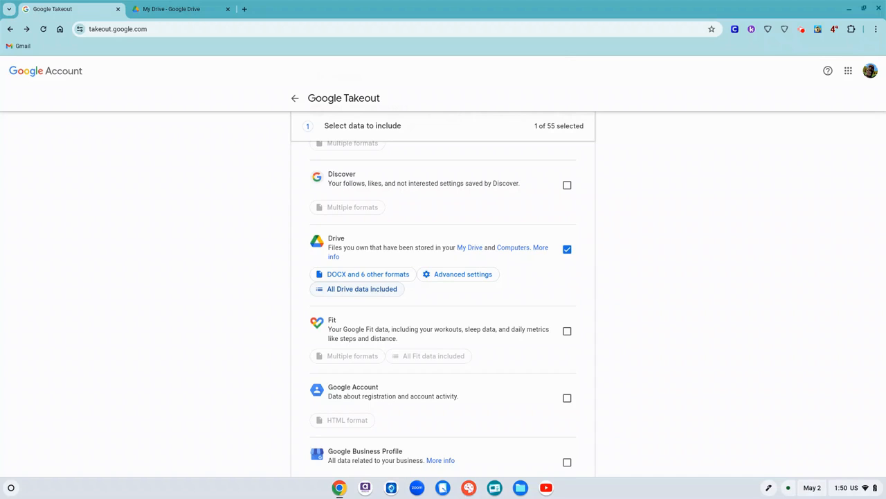
Step: Replace 'all Drive data' with only the takeout and portfolio folders
{"action": "left_click", "coordinate": [463, 274]}
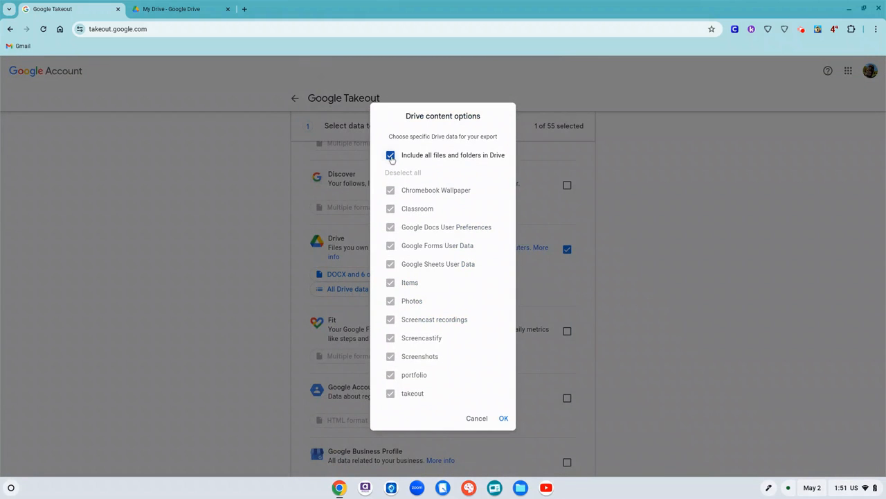
{"action": "left_click", "coordinate": [390, 154]}
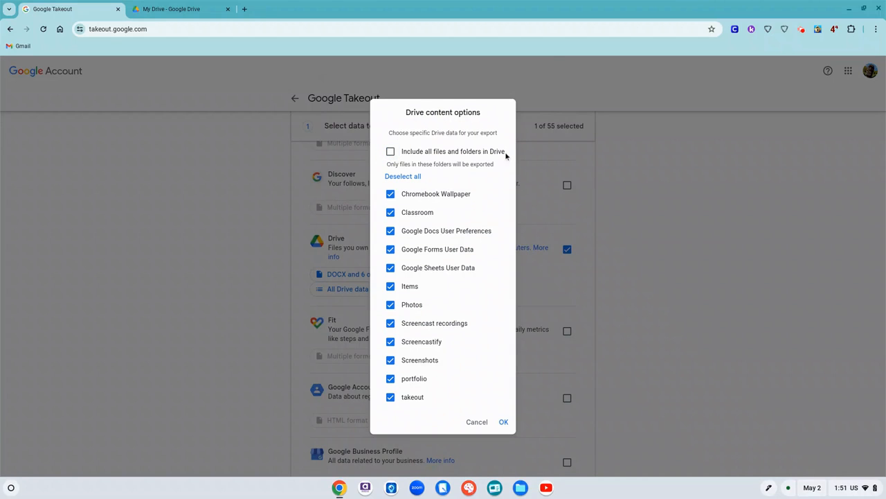
{"action": "left_click", "coordinate": [402, 176]}
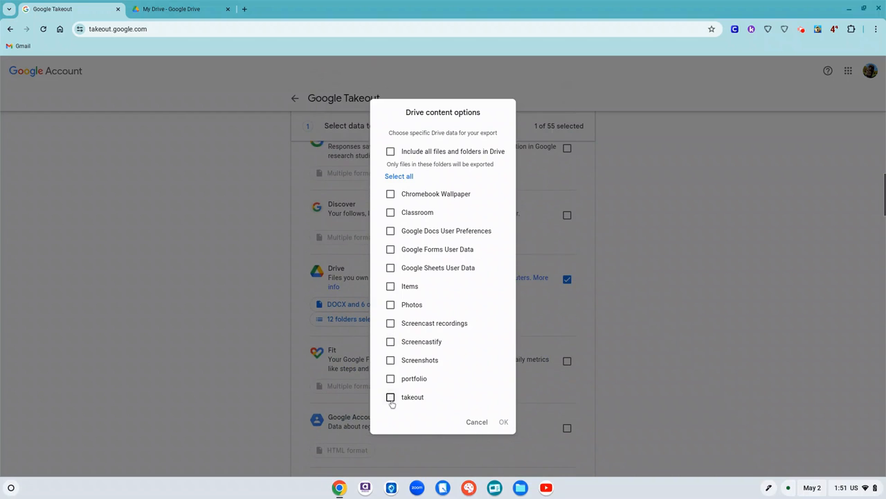
{"action": "left_click", "coordinate": [390, 397]}
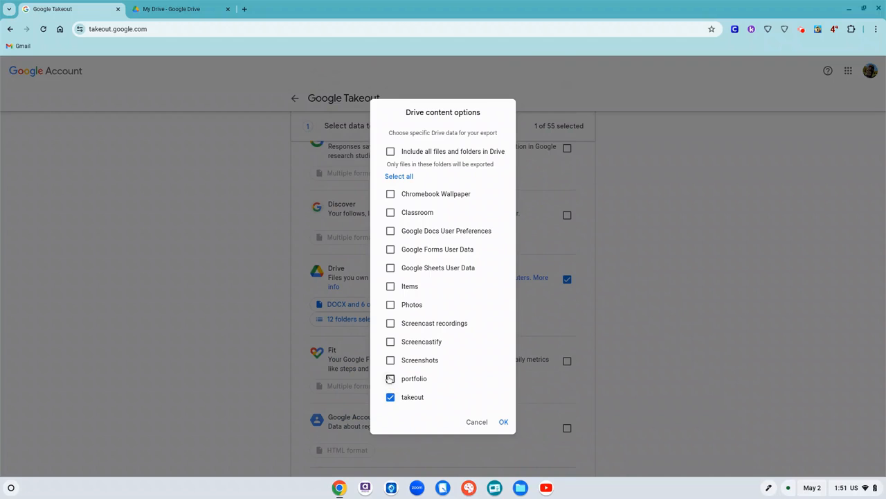
{"action": "mouse_move", "coordinate": [391, 378]}
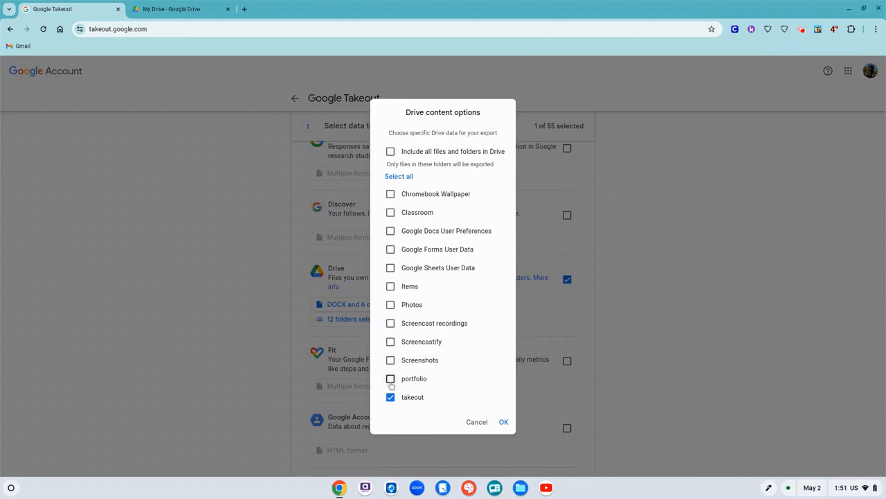
{"action": "left_click", "coordinate": [391, 379]}
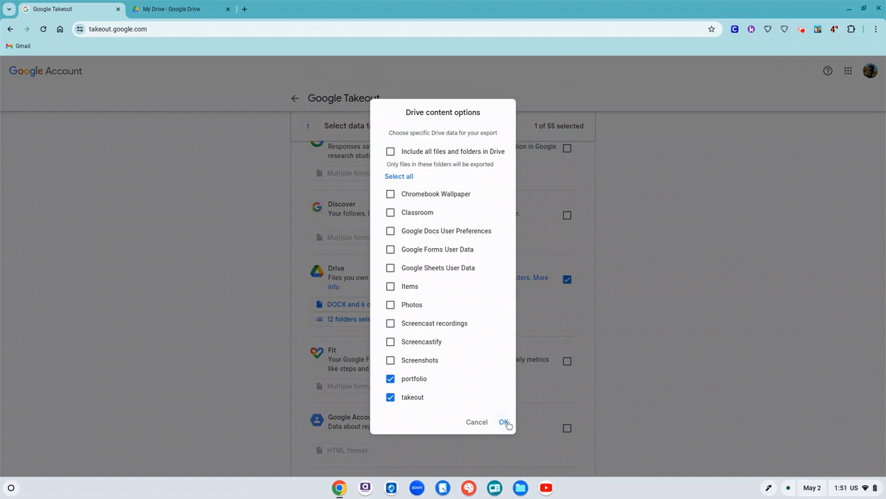
{"action": "left_click", "coordinate": [504, 422]}
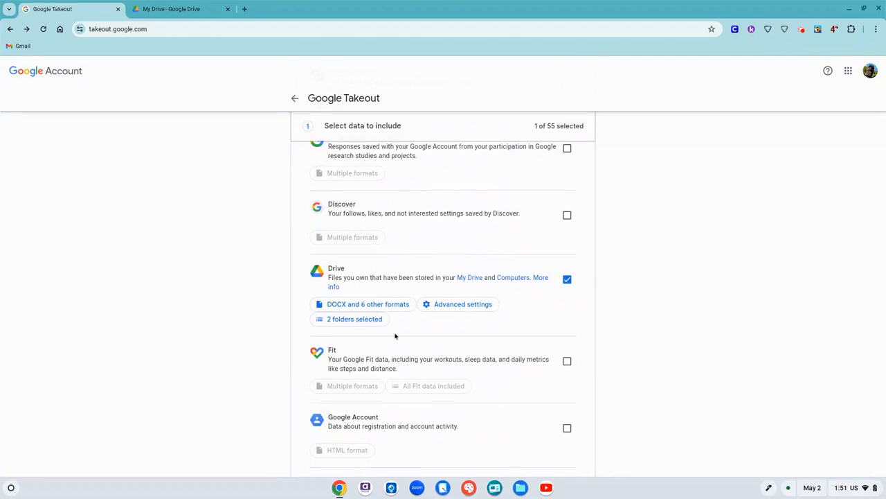
{"action": "mouse_move", "coordinate": [402, 347]}
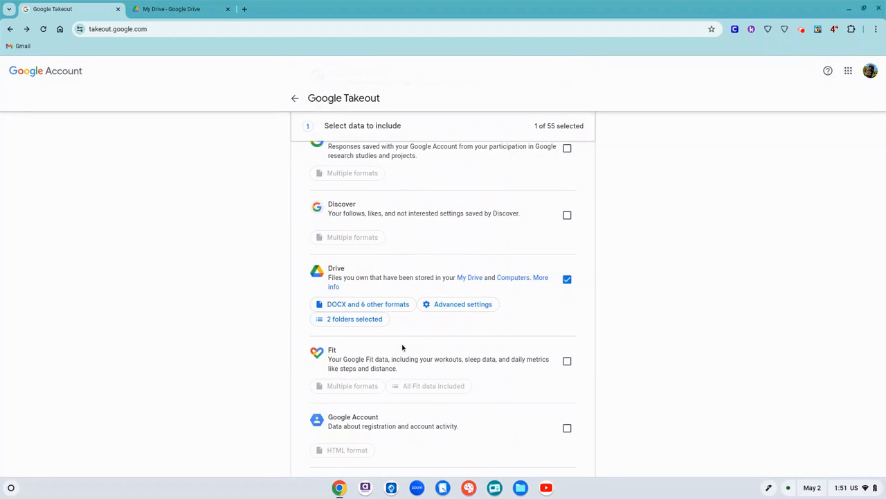
Step: Finish data selection and advance to the destination, frequency and file type settings
{"action": "scroll", "scroll_direction": "down", "scroll_amount": 3}
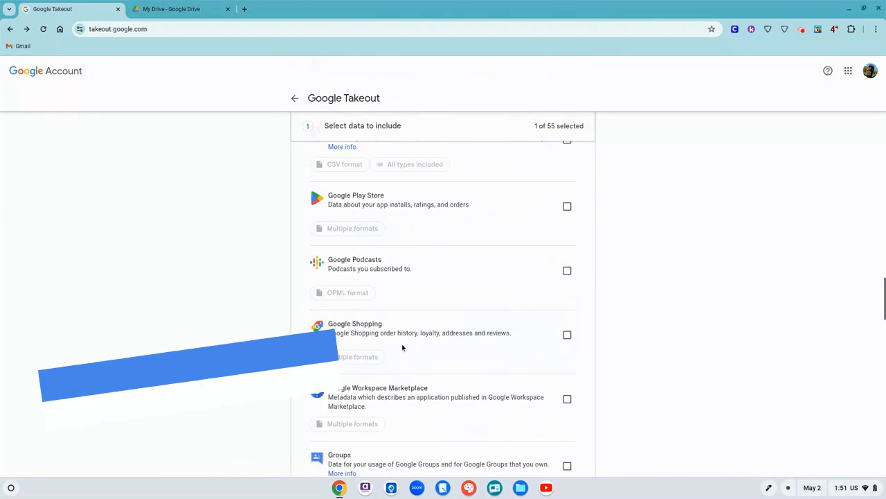
{"action": "scroll", "scroll_direction": "down", "scroll_amount": 3}
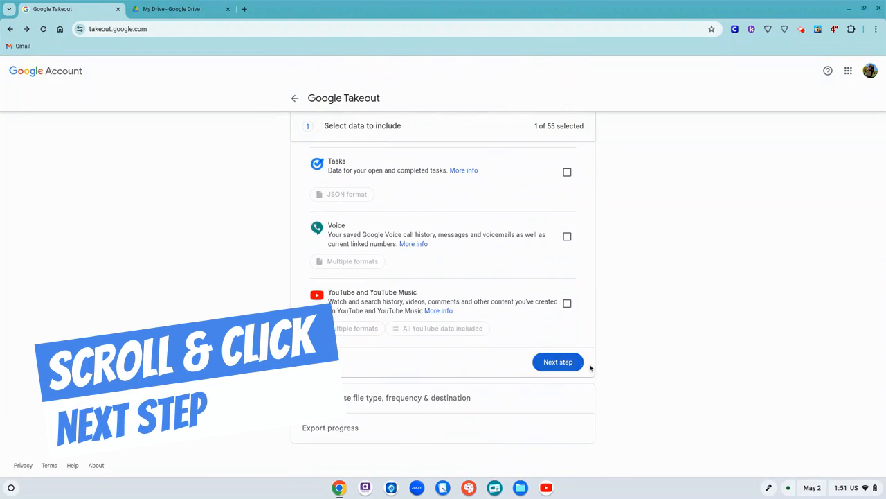
{"action": "left_click", "coordinate": [558, 362]}
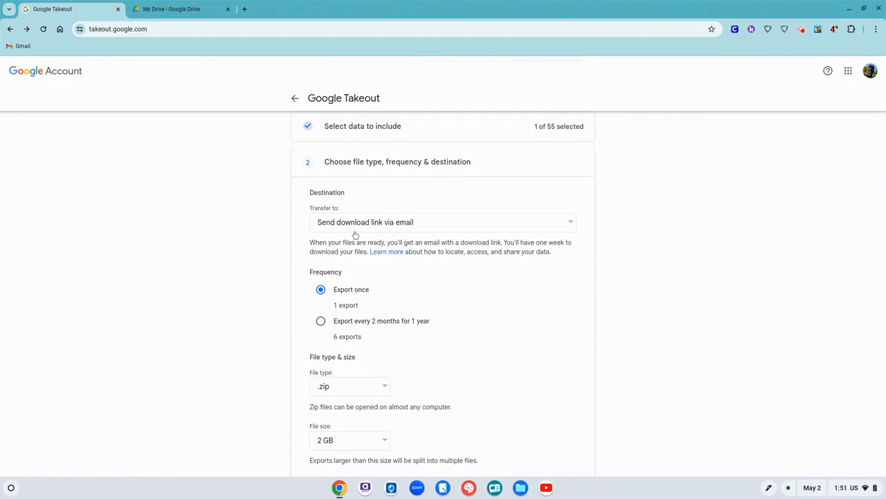
{"action": "mouse_move", "coordinate": [367, 234]}
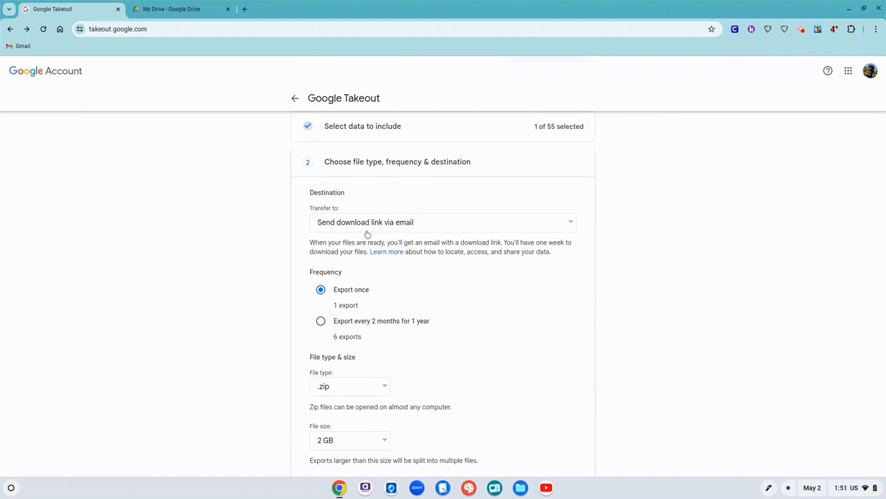
{"action": "mouse_move", "coordinate": [404, 228]}
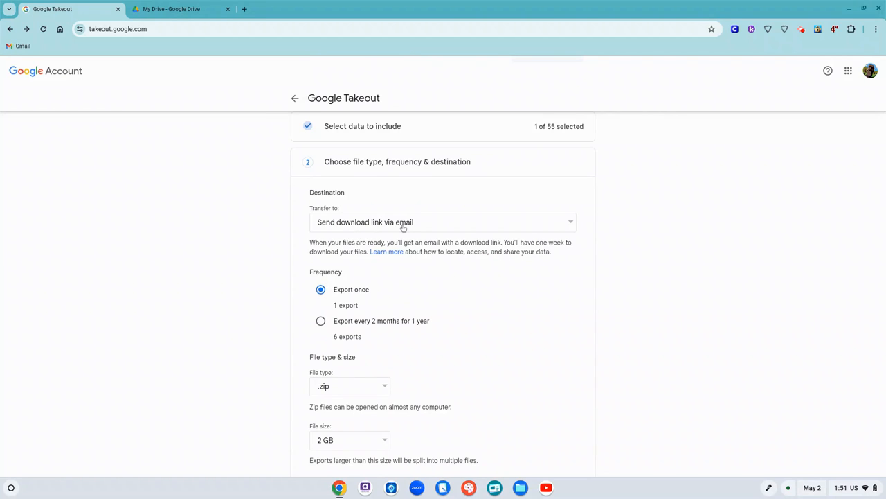
{"action": "scroll", "scroll_direction": "down", "scroll_amount": 3}
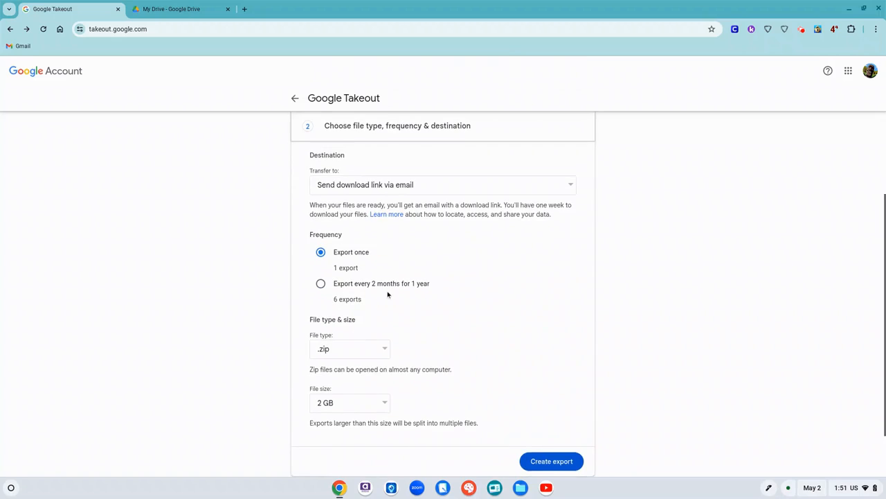
{"action": "scroll", "scroll_direction": "down", "scroll_amount": 3}
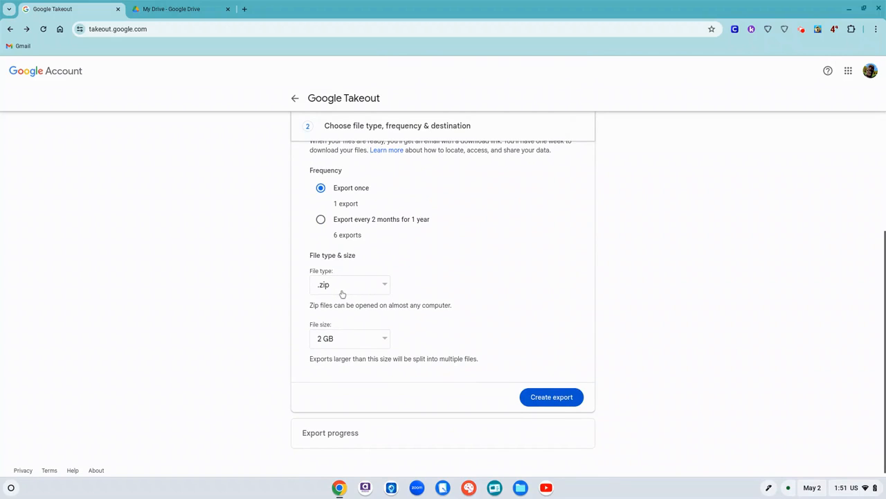
{"action": "mouse_move", "coordinate": [347, 297]}
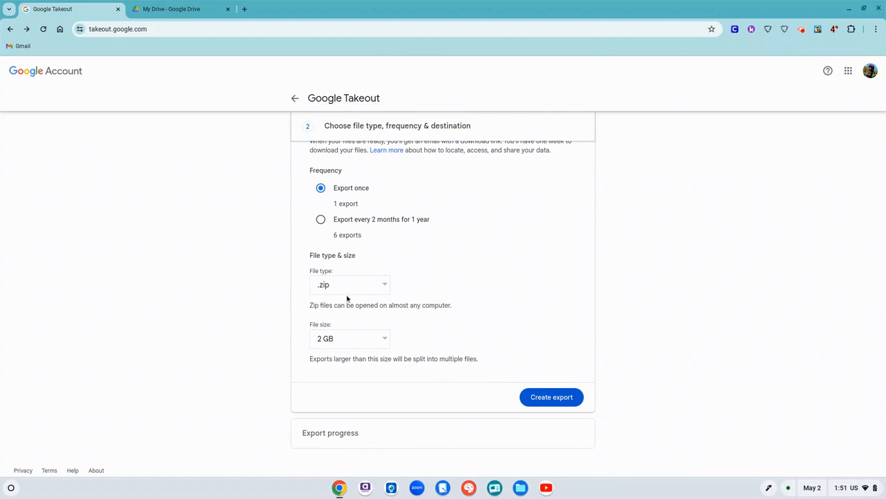
{"action": "mouse_move", "coordinate": [481, 359]}
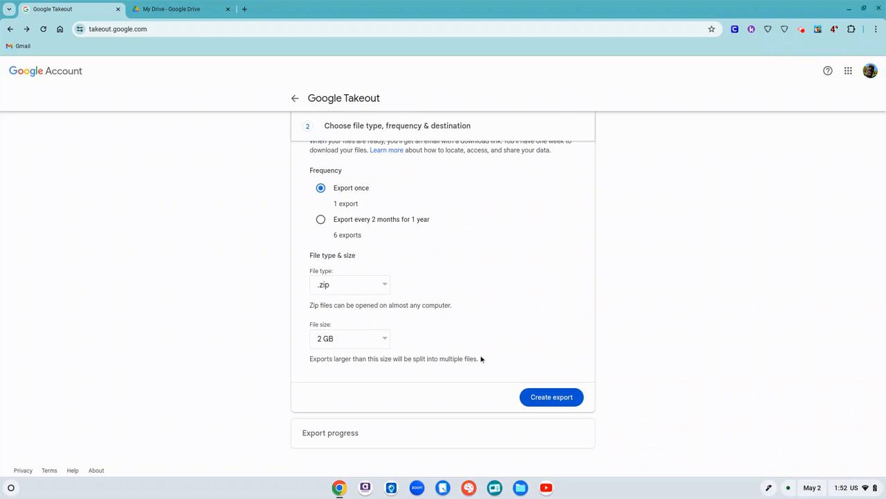
{"action": "mouse_move", "coordinate": [541, 377]}
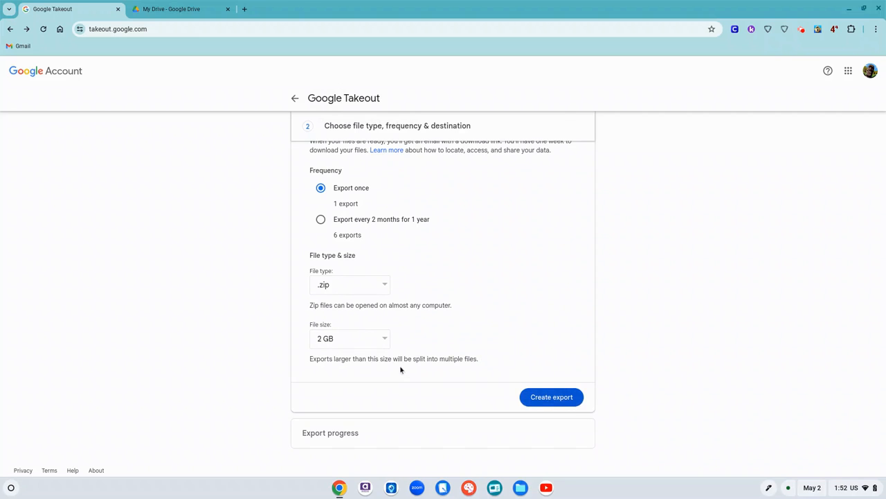
{"action": "mouse_move", "coordinate": [367, 352]}
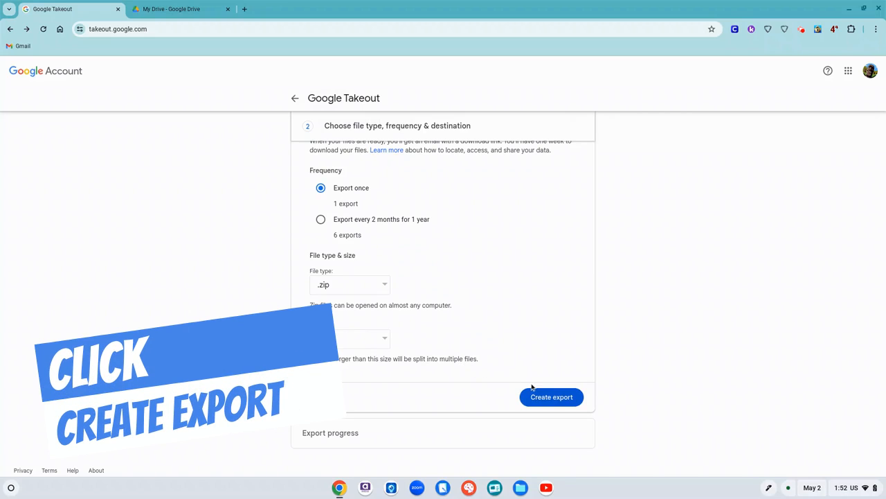
Step: Create the one-time Drive export so Google starts building it
{"action": "left_click", "coordinate": [551, 397]}
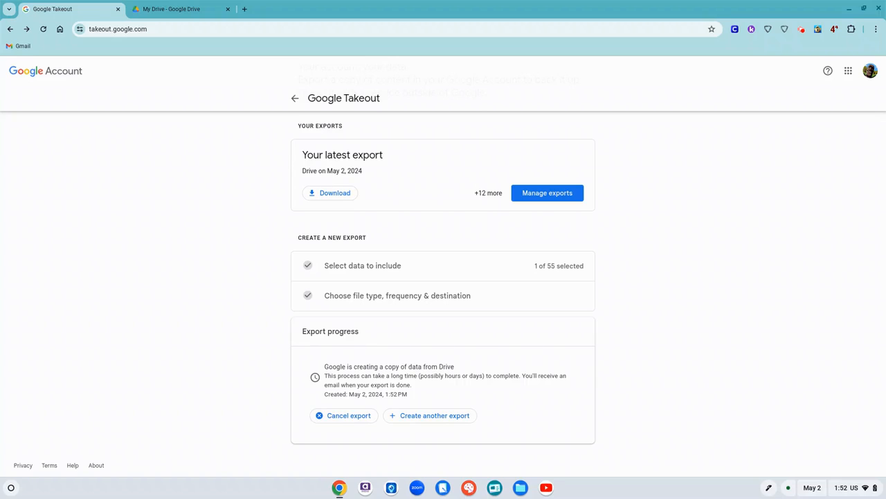
{"action": "mouse_move", "coordinate": [315, 170]}
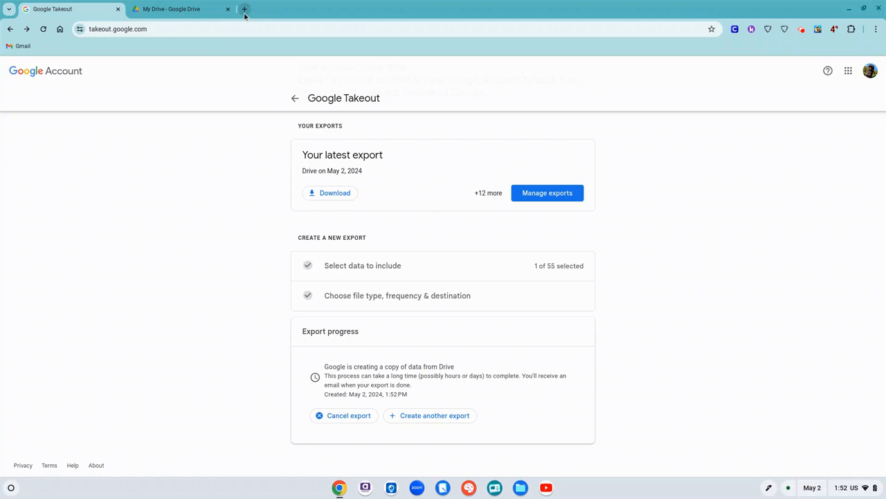
{"action": "left_click", "coordinate": [244, 9]}
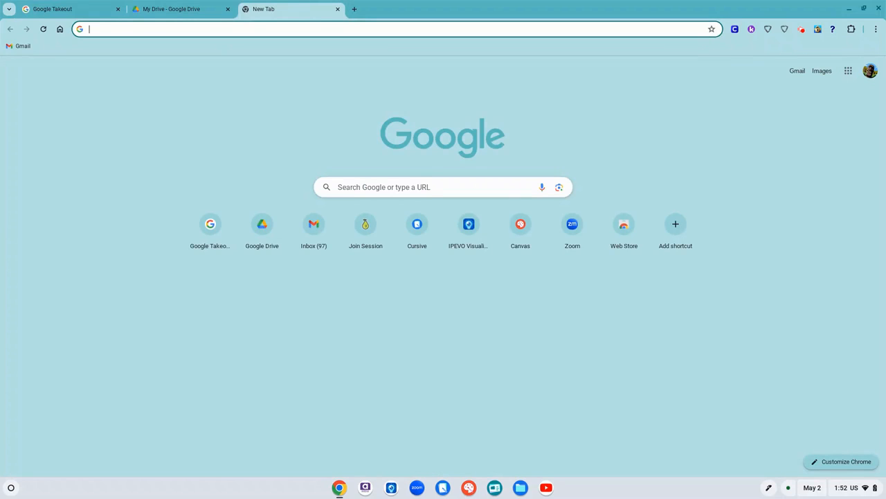
{"action": "left_click", "coordinate": [313, 223]}
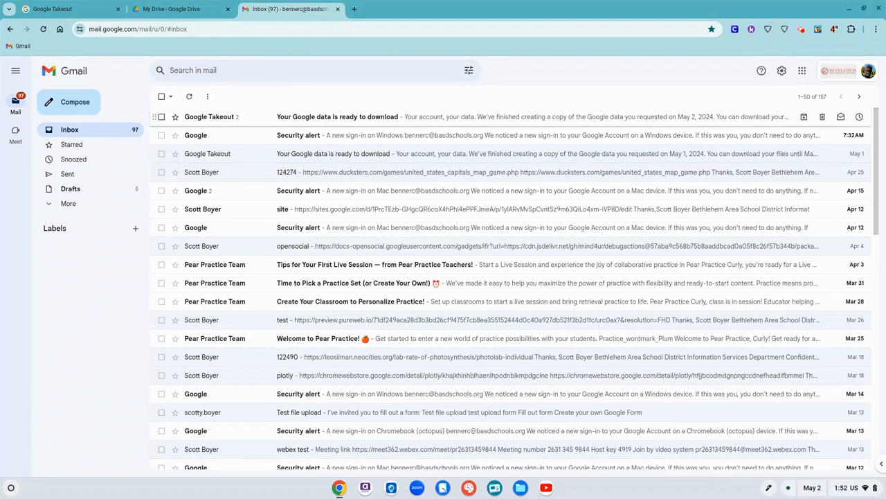
{"action": "left_click", "coordinate": [337, 117]}
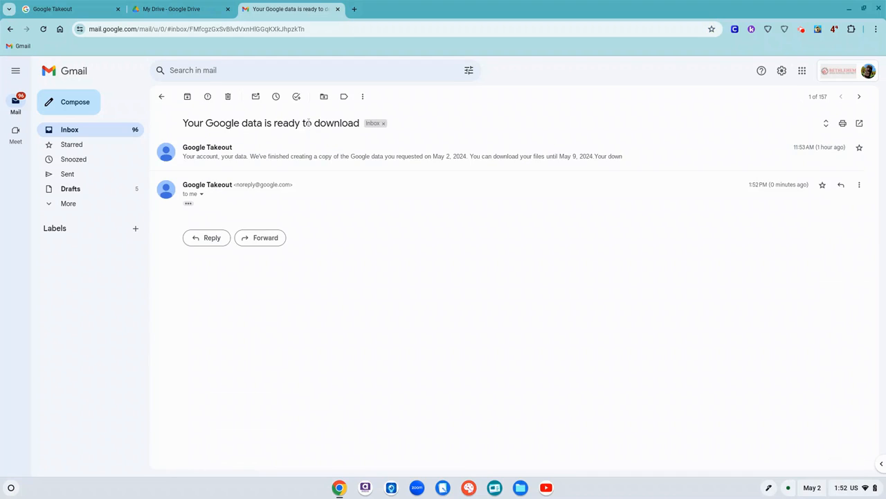
{"action": "mouse_move", "coordinate": [270, 198]}
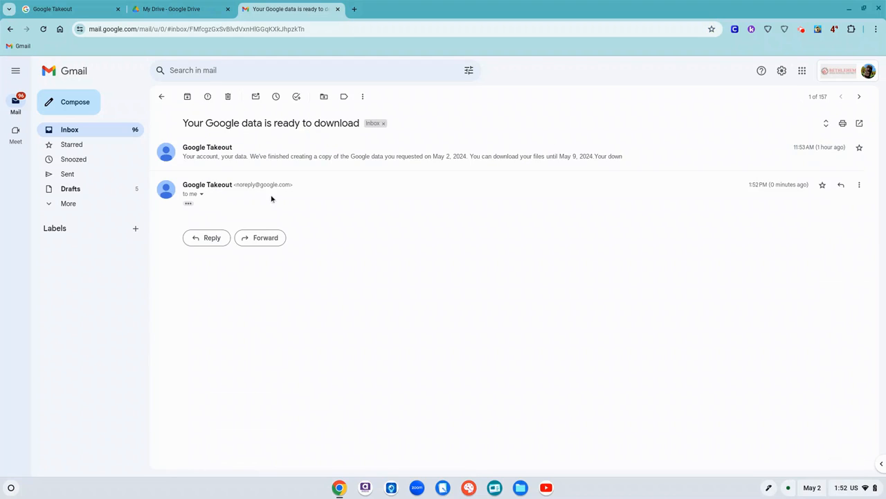
{"action": "left_click", "coordinate": [188, 205]}
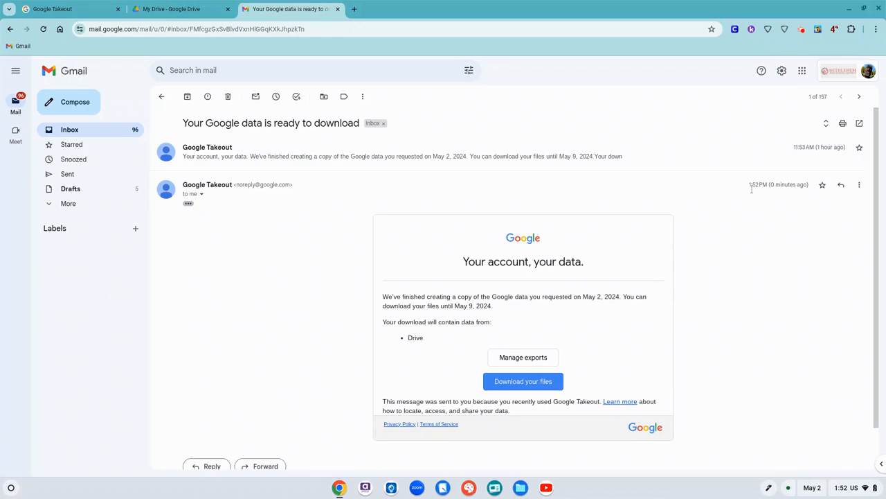
{"action": "scroll", "scroll_direction": "down", "scroll_amount": 3}
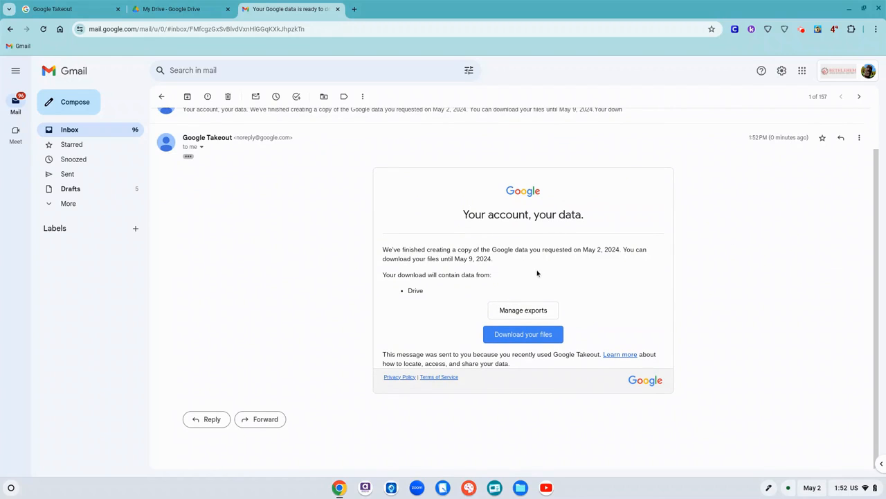
{"action": "mouse_move", "coordinate": [606, 258]}
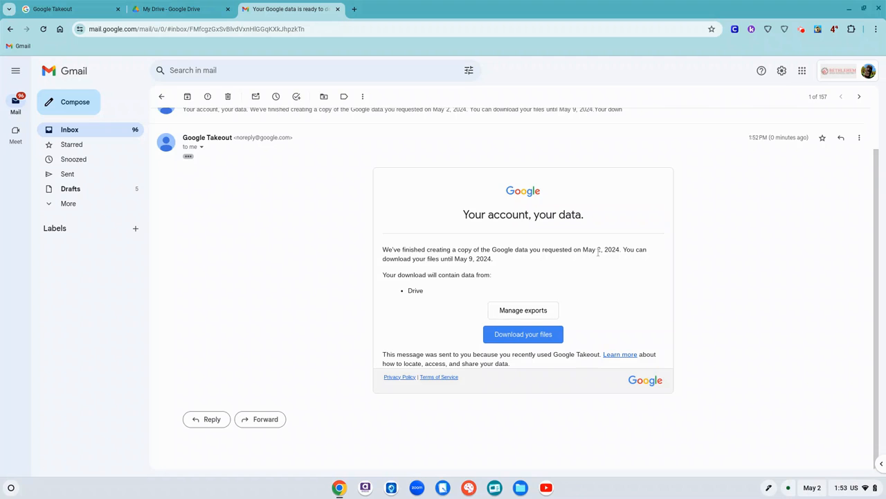
{"action": "mouse_move", "coordinate": [599, 255]}
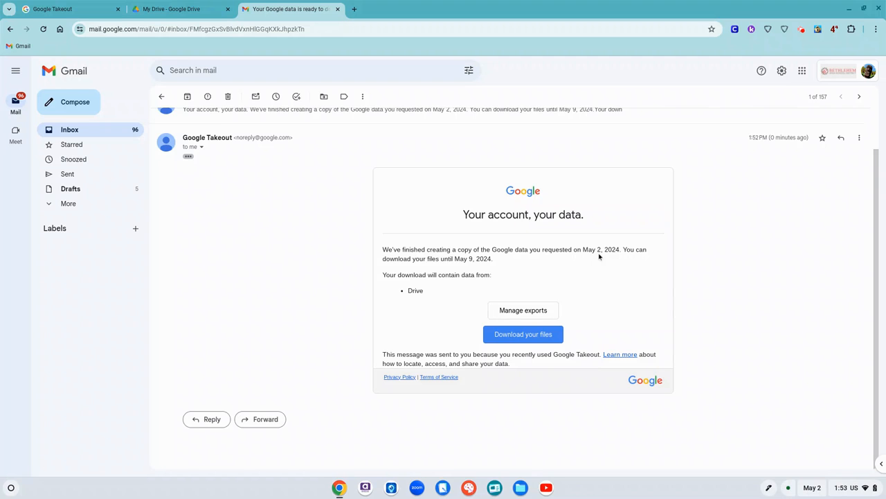
{"action": "mouse_move", "coordinate": [503, 266]}
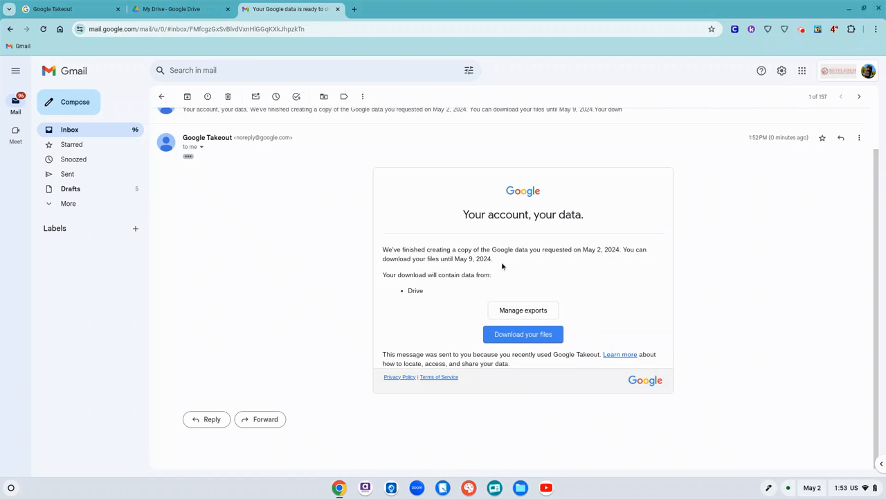
{"action": "mouse_move", "coordinate": [494, 266]}
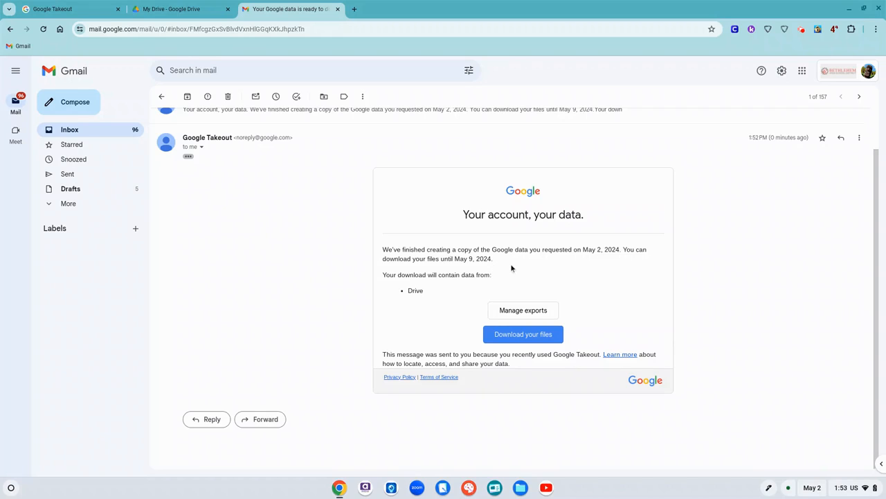
{"action": "mouse_move", "coordinate": [496, 265]}
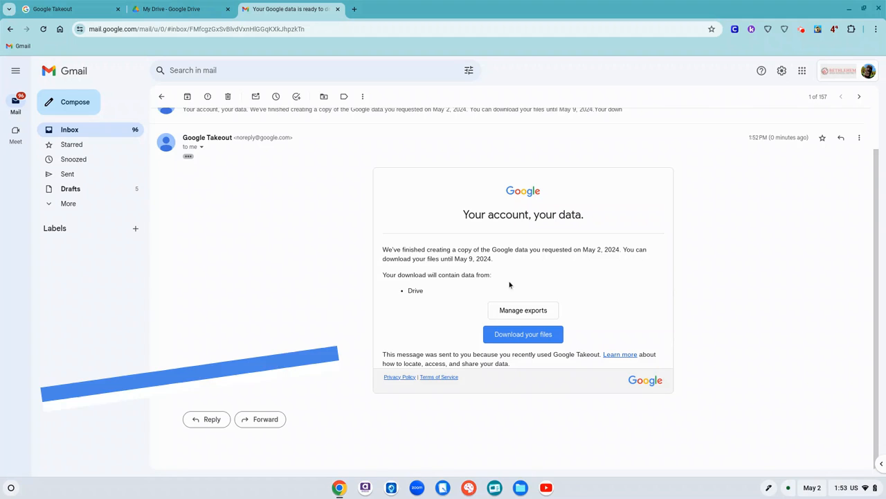
Step: Follow the download link, verify with the account password, and download the export zip
{"action": "left_click", "coordinate": [523, 333]}
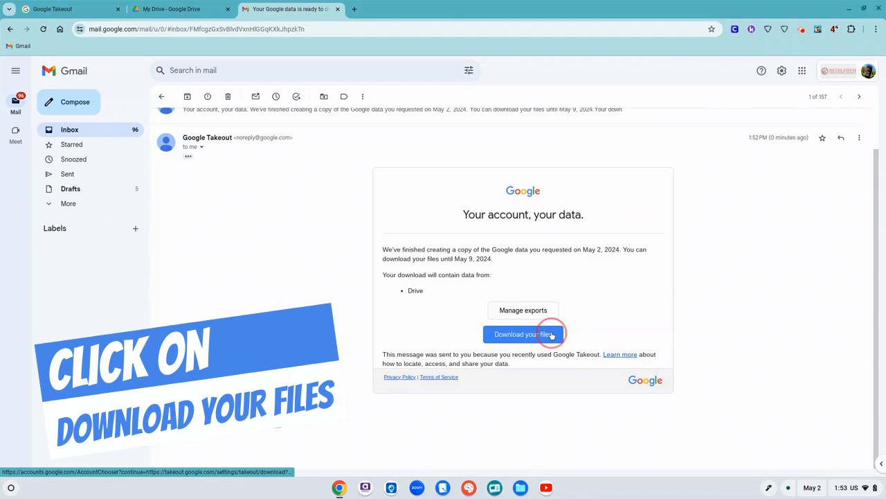
{"action": "left_click", "coordinate": [523, 334]}
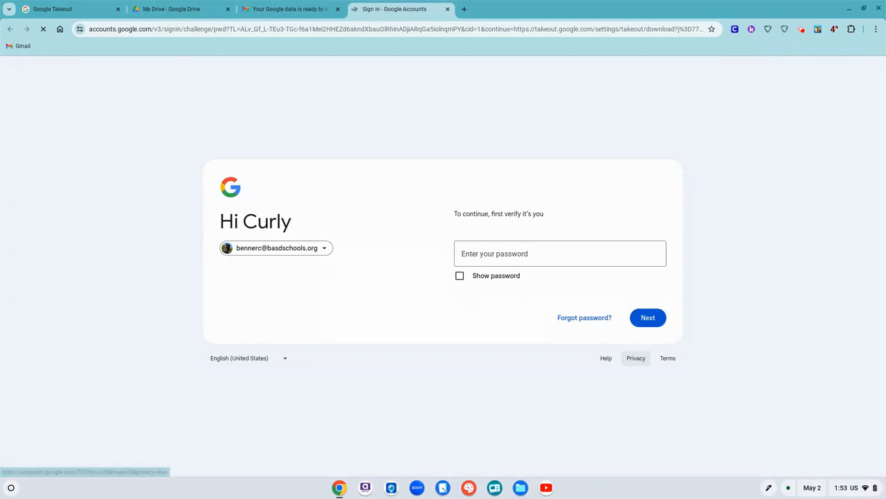
{"action": "left_click", "coordinate": [560, 253]}
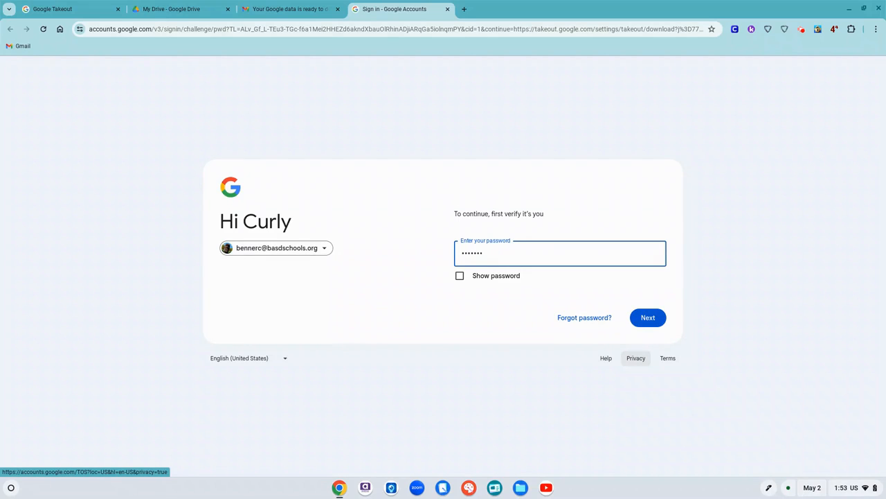
{"action": "type", "text": "••"}
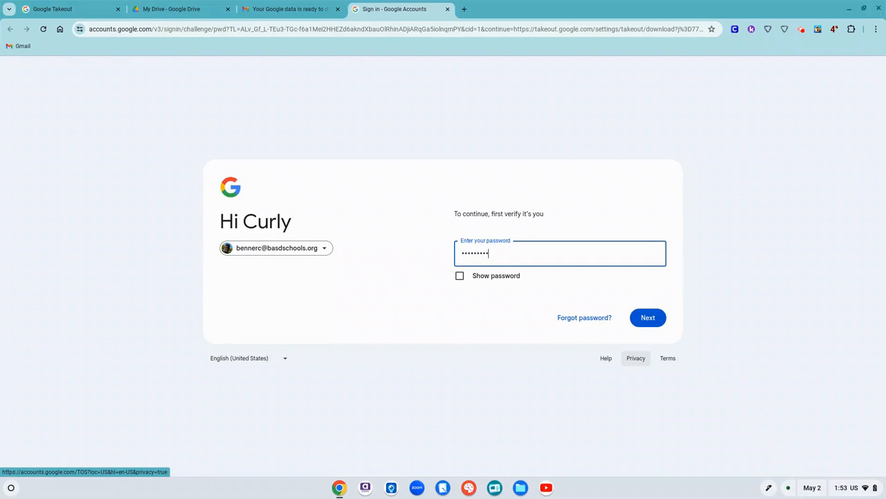
{"action": "left_click", "coordinate": [648, 317]}
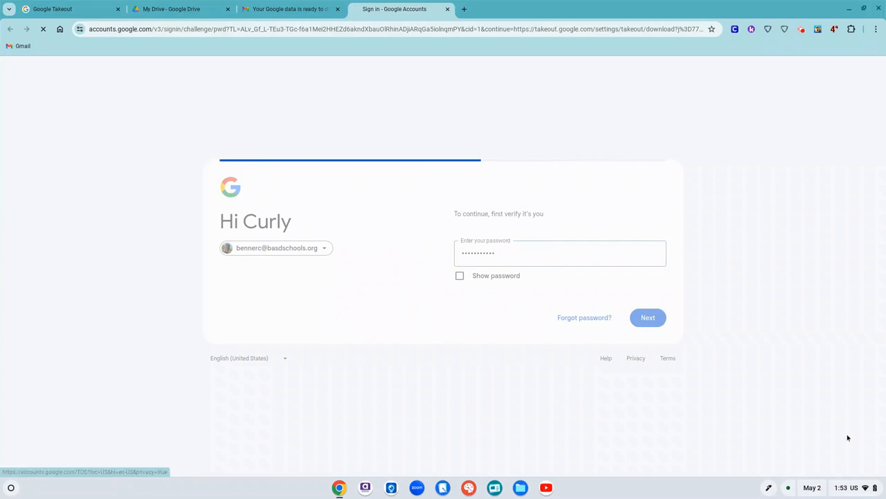
{"action": "left_click", "coordinate": [648, 317]}
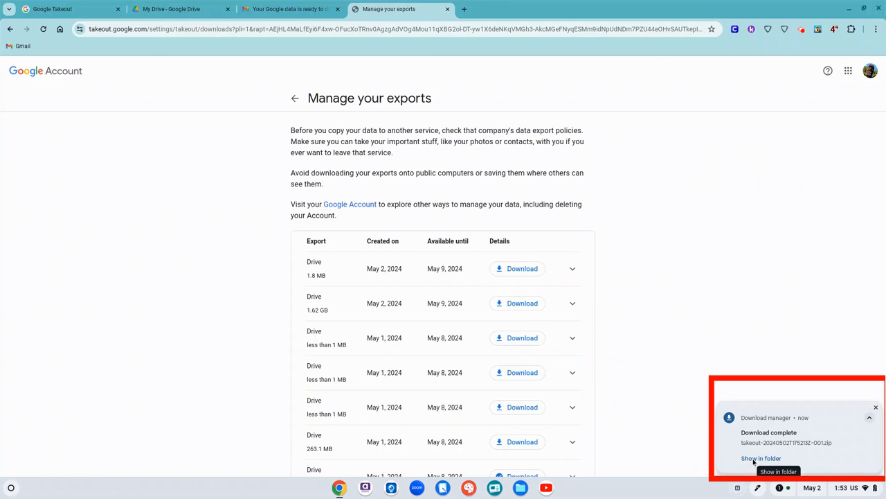
Step: Reveal takeout-20240502T175213Z-001.zip in the file manager from the download notification
{"action": "left_click", "coordinate": [761, 457]}
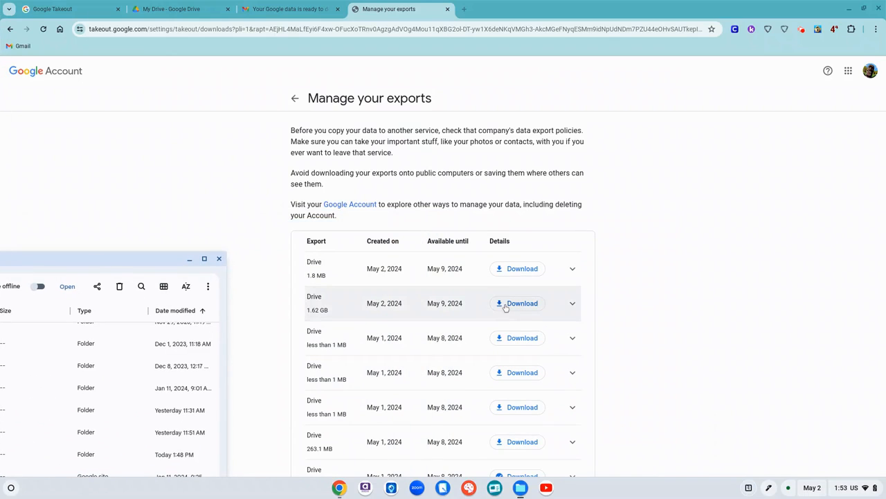
{"action": "mouse_move", "coordinate": [523, 268]}
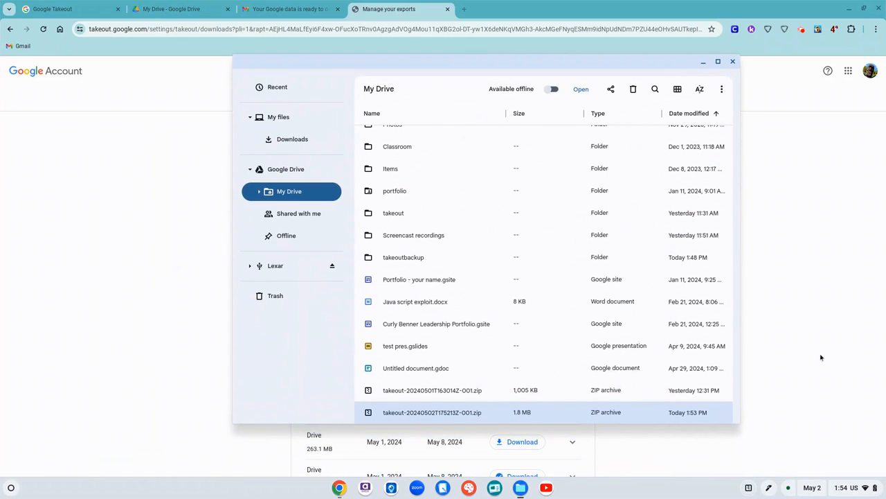
{"action": "mouse_move", "coordinate": [862, 455]}
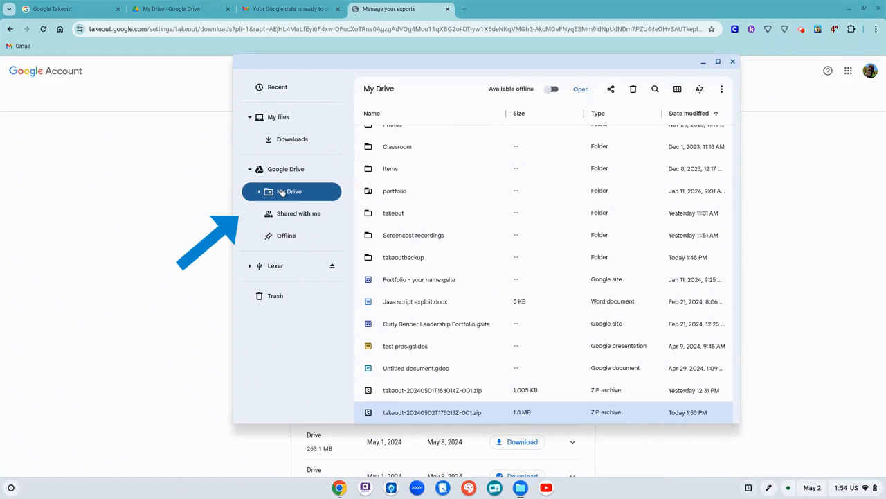
{"action": "left_click", "coordinate": [432, 412]}
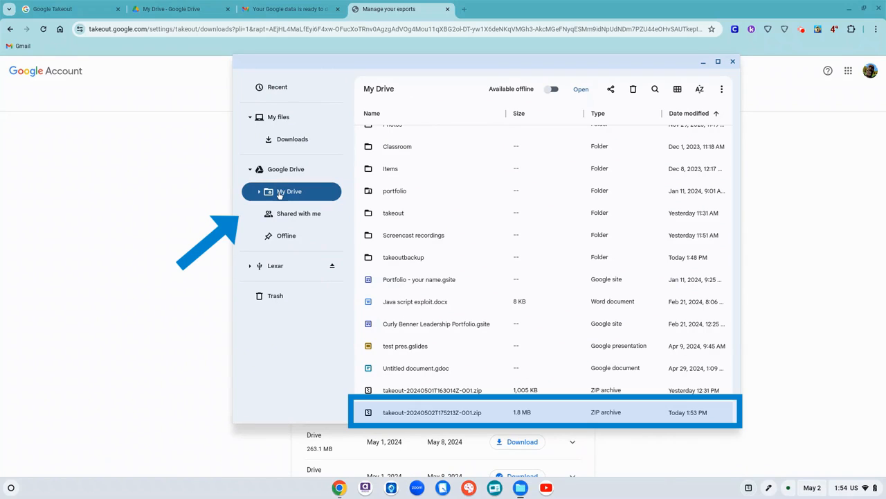
{"action": "mouse_move", "coordinate": [299, 203]}
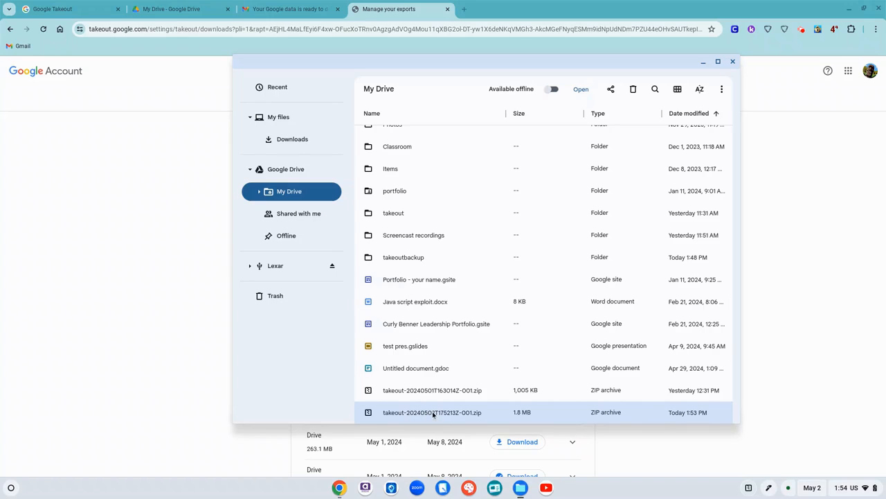
{"action": "mouse_move", "coordinate": [417, 386]}
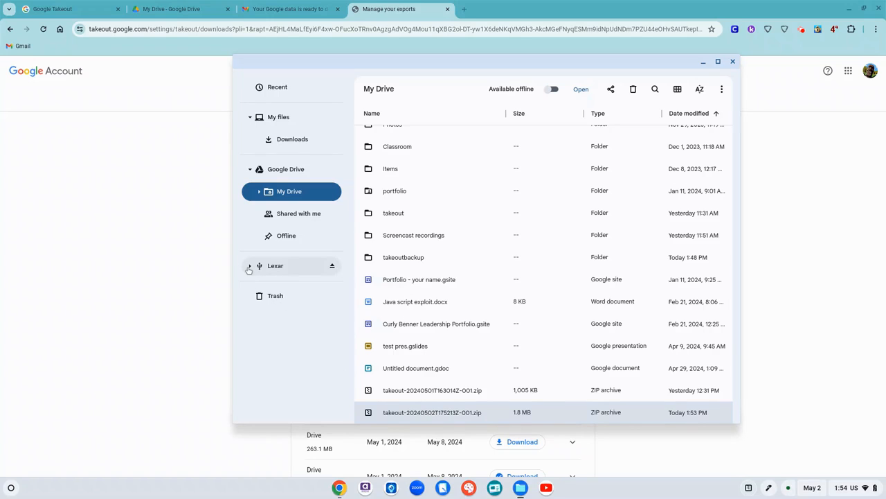
Step: Expand Lexar in the Files sidebar to list Banks, from tower and its other folders
{"action": "left_click", "coordinate": [250, 266]}
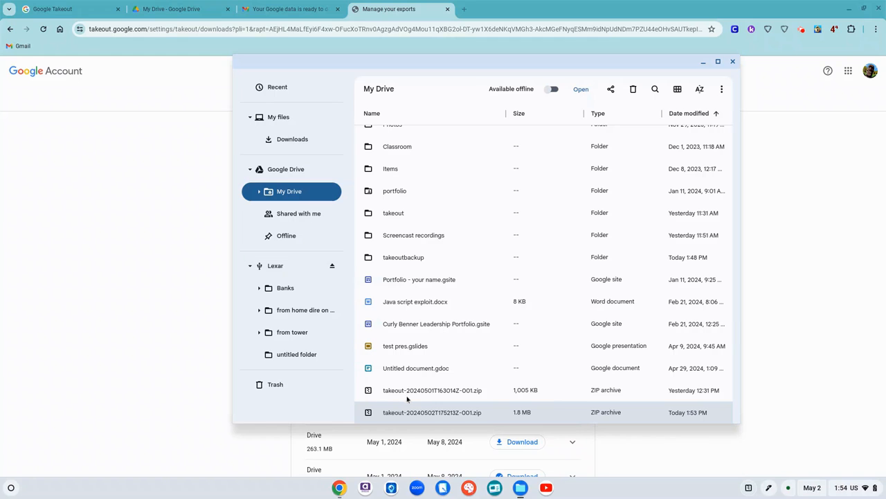
{"action": "mouse_move", "coordinate": [420, 414]}
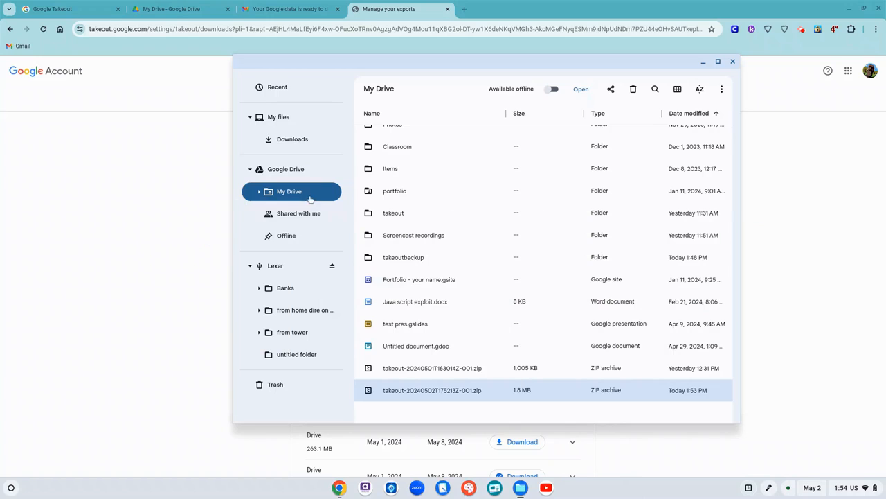
{"action": "mouse_move", "coordinate": [298, 213]}
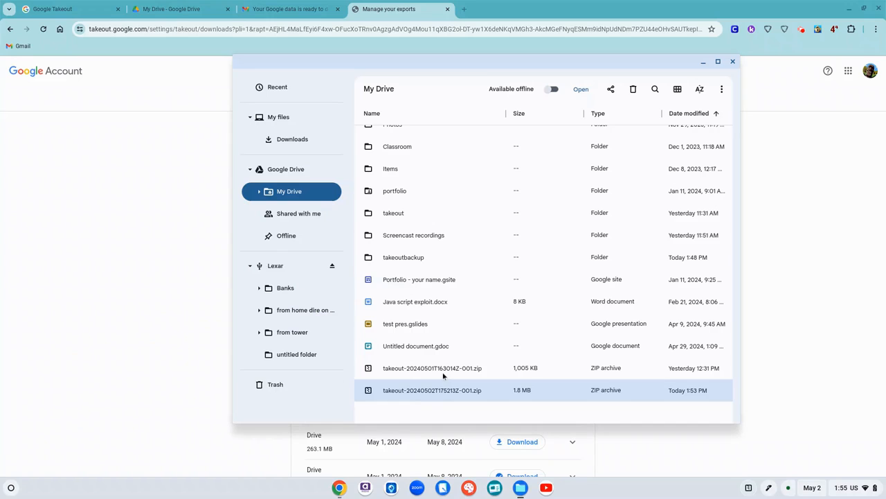
{"action": "mouse_move", "coordinate": [393, 242]}
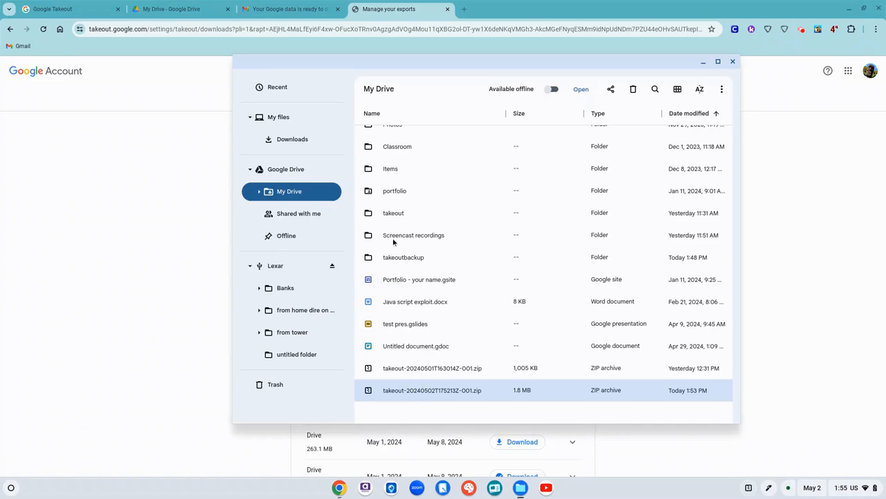
{"action": "mouse_move", "coordinate": [361, 94]}
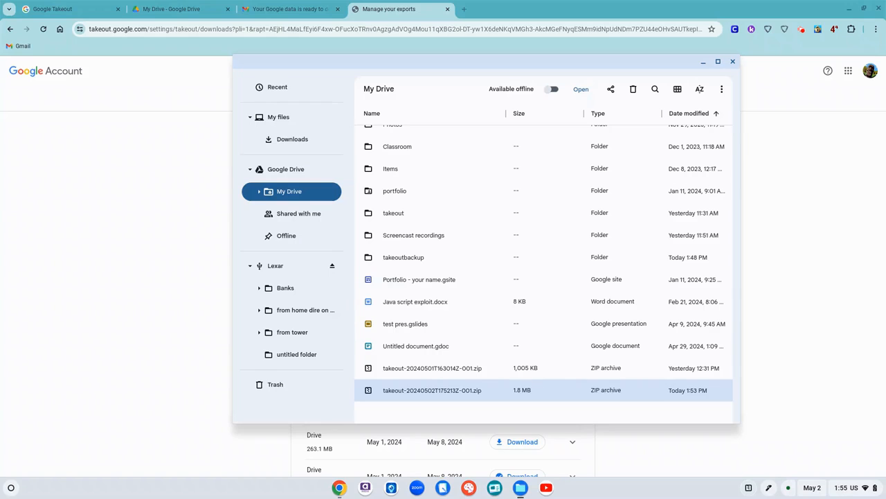
{"action": "mouse_move", "coordinate": [405, 266]}
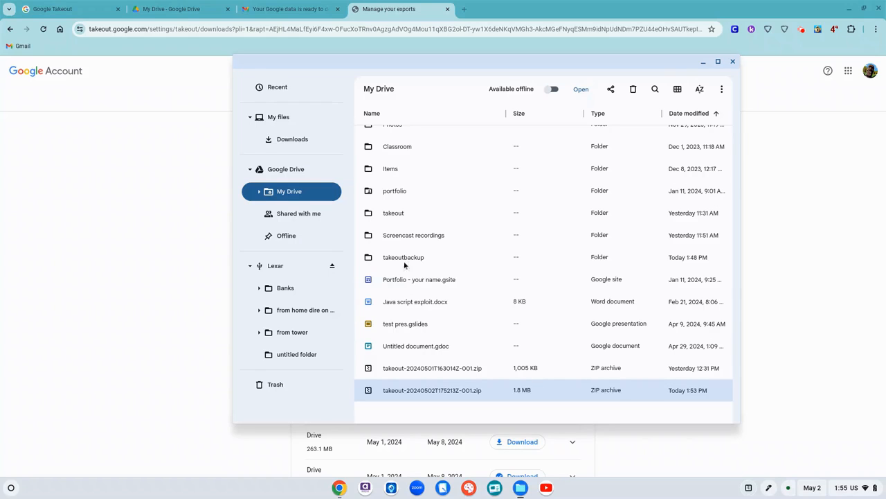